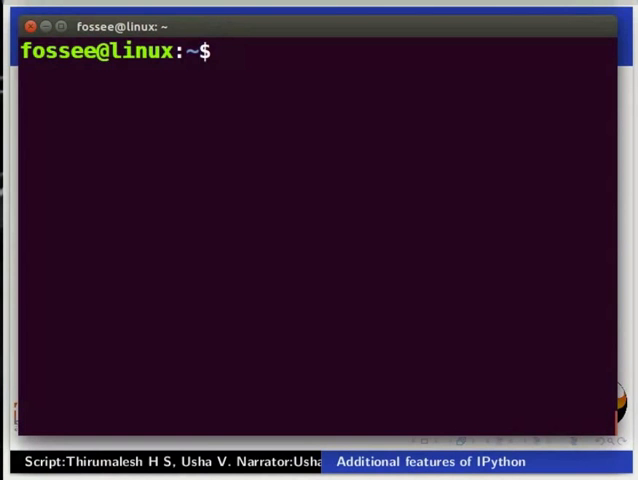
- Start IPython from the terminal and load pylab with %pylab
type("i")
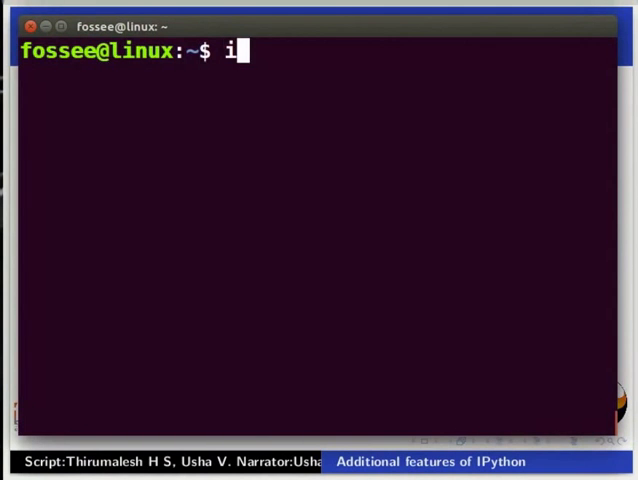
type("python")
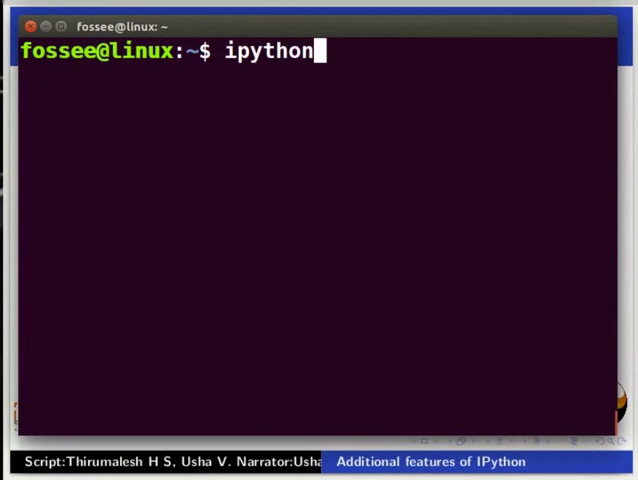
key("Return")
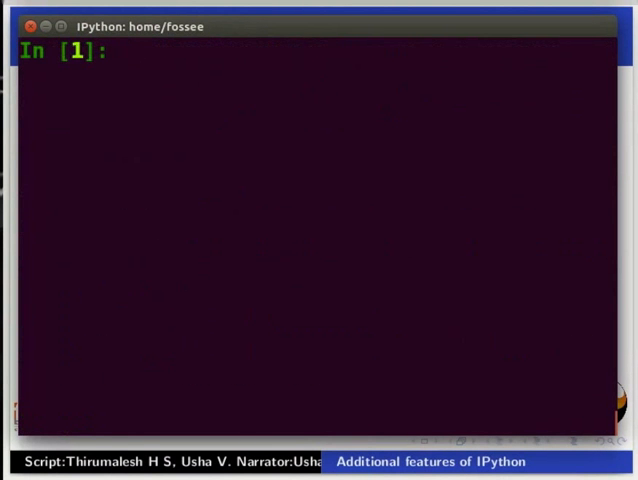
type("%")
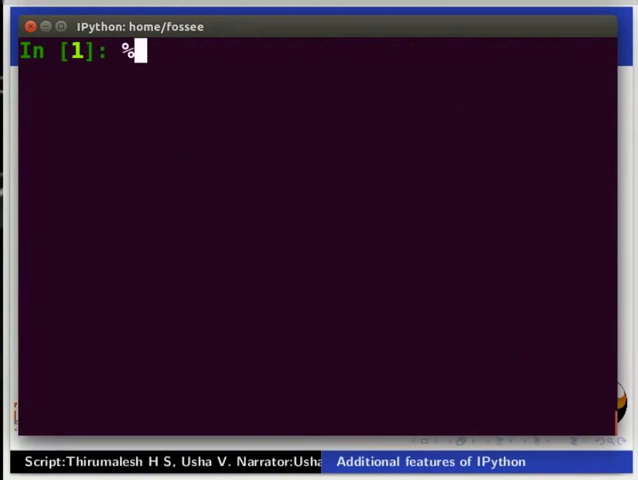
type("pylab")
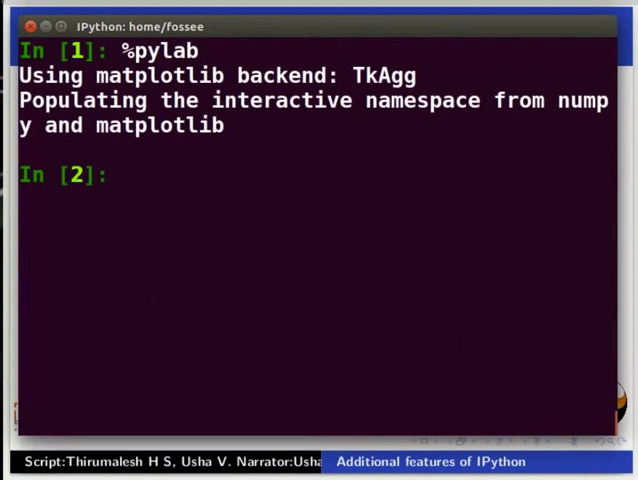
- Define x = linspace(-2*pi, 2*pi, 100)
type("x")
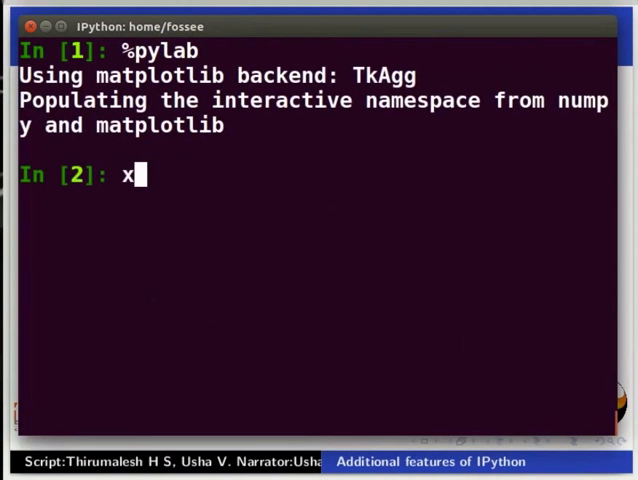
type("=linsp")
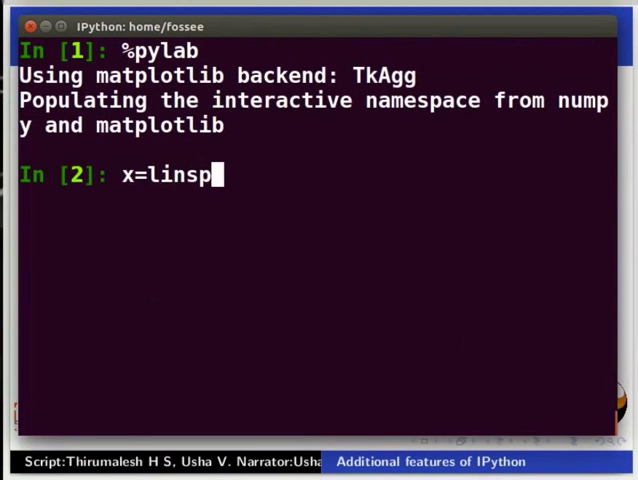
type("ace()")
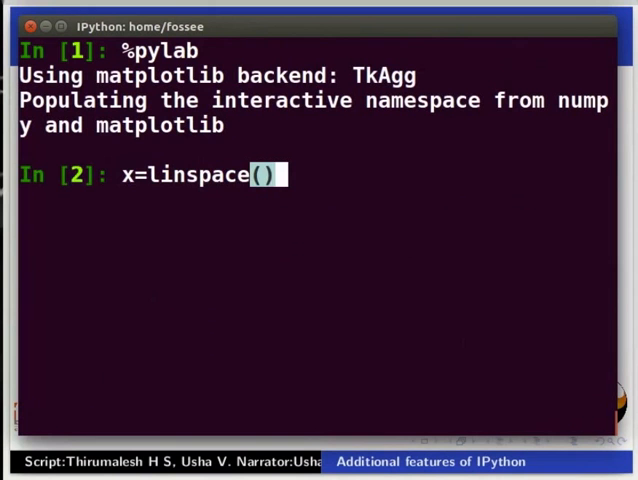
type("-2")
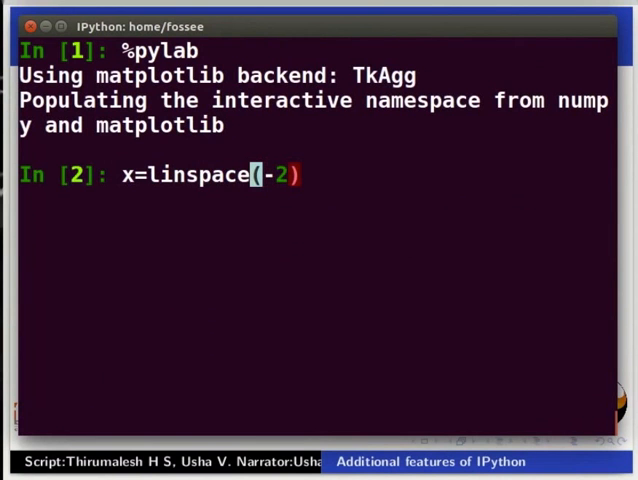
type("*pi")
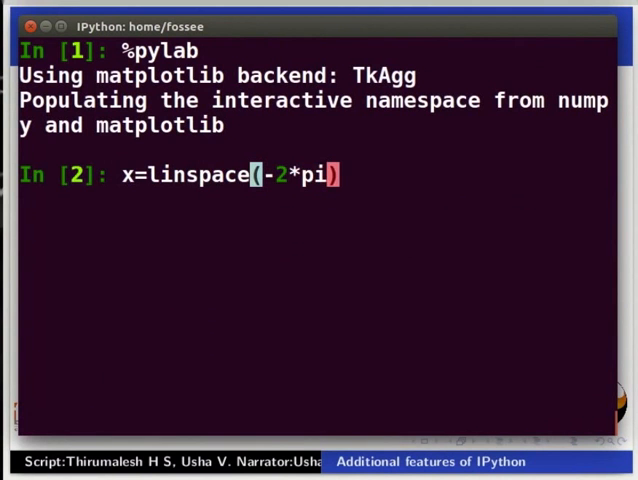
type(",2")
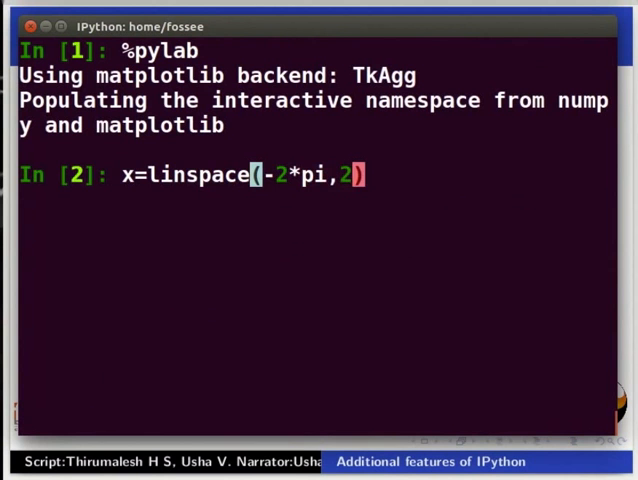
type("*pi,100")
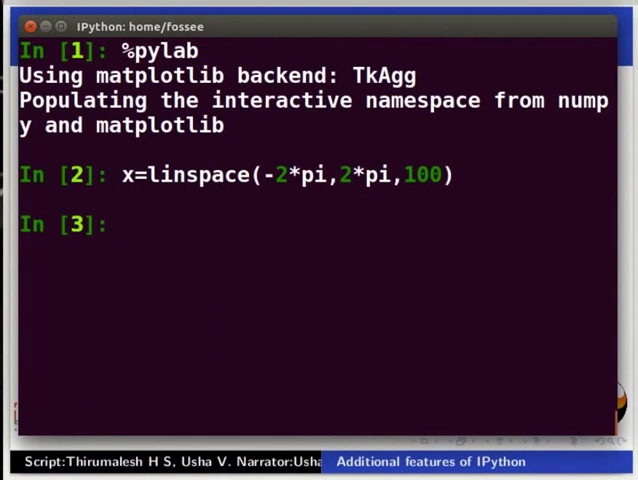
- Run plot(x, xsin(x)), which raises a NameError
type("plot")
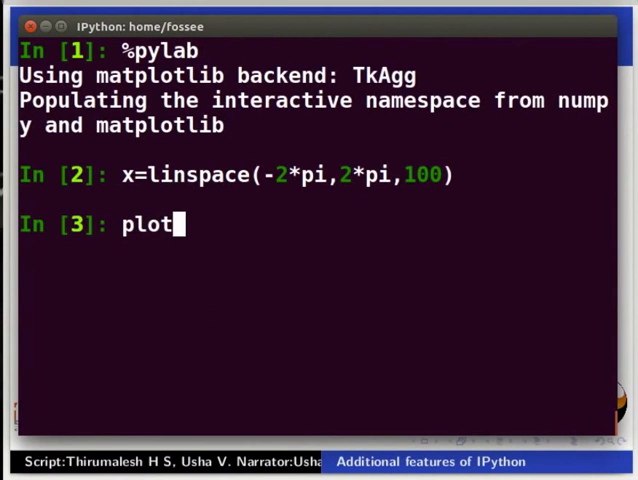
type("(x,")
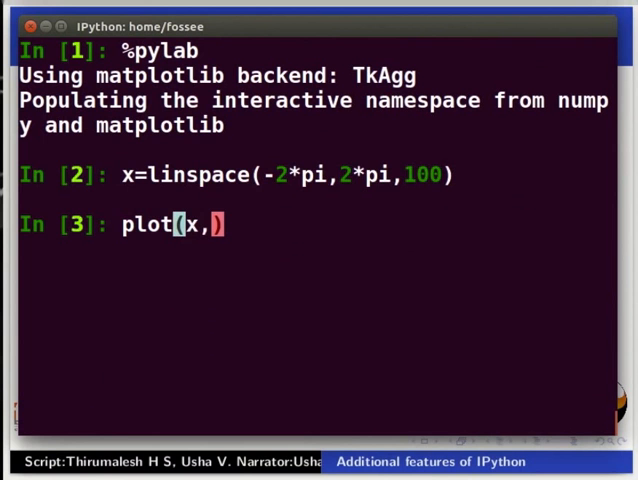
type("xsin")
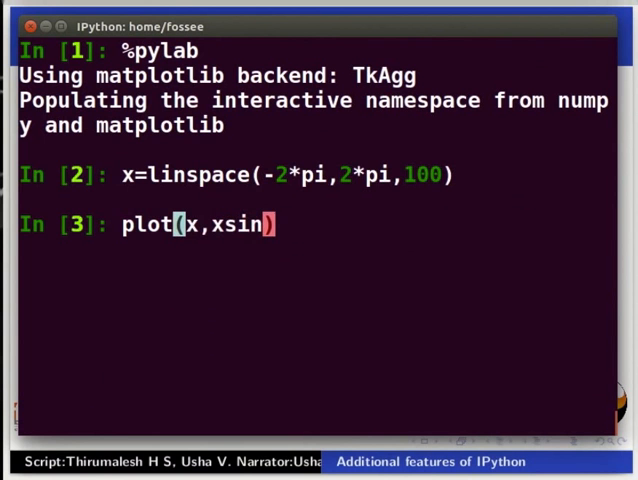
type("(x)")
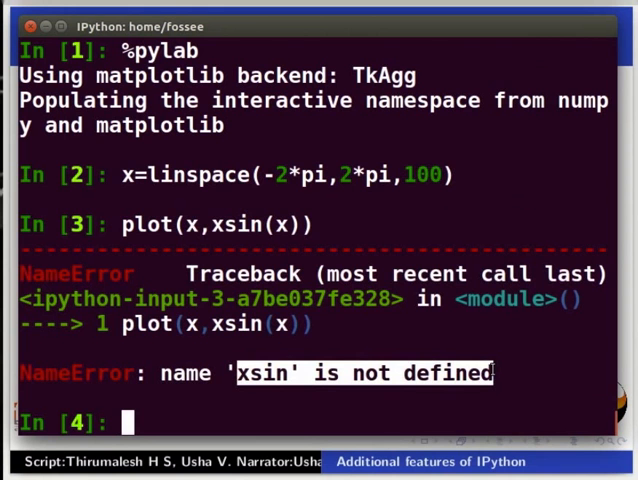
- Plot x*sin(x) against x with plot(x, x*sin(x)) and return to the terminal
type("p")
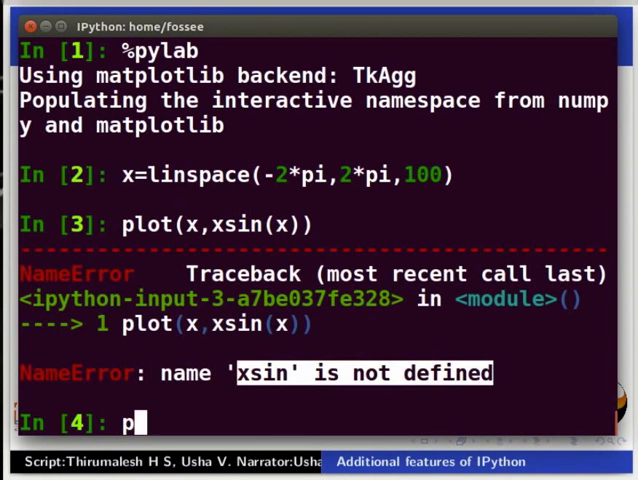
type("lot")
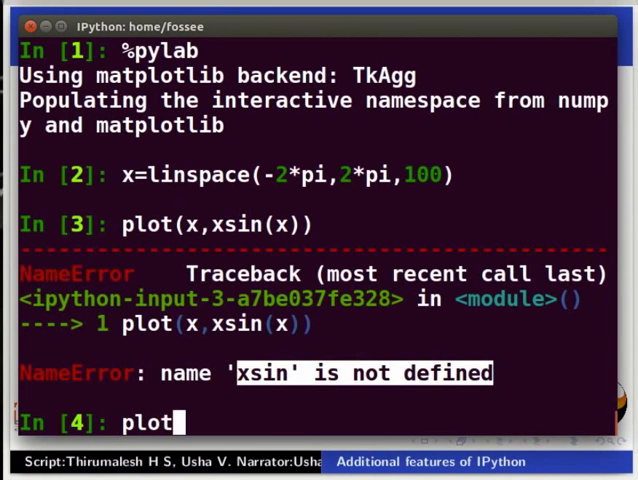
type("(x,x")
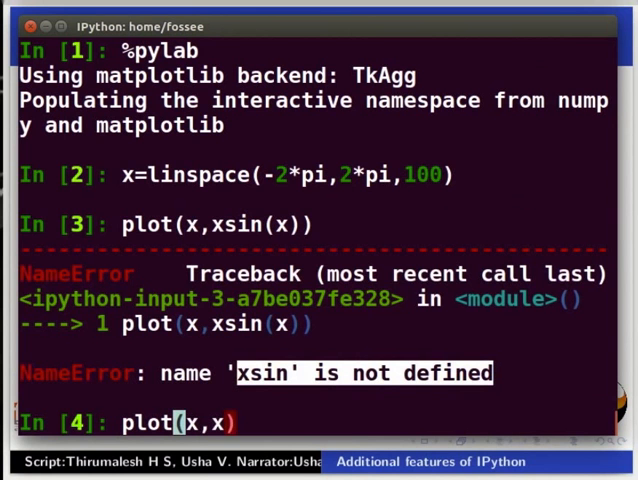
type("*sin(")
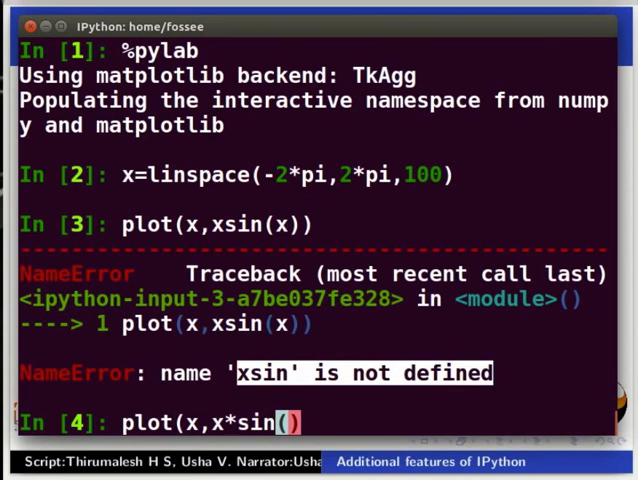
type("x")
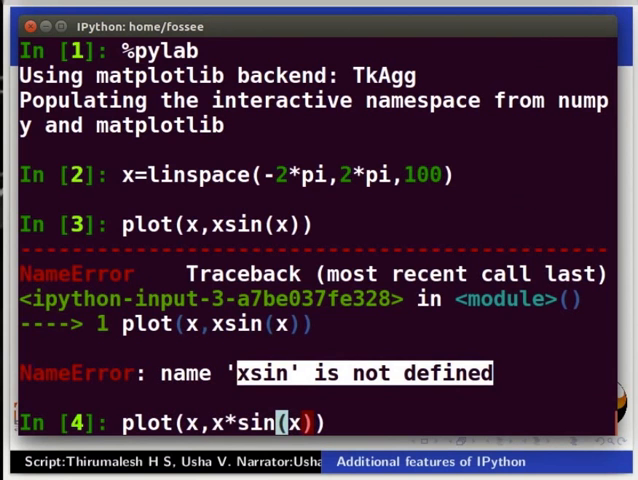
key("Return")
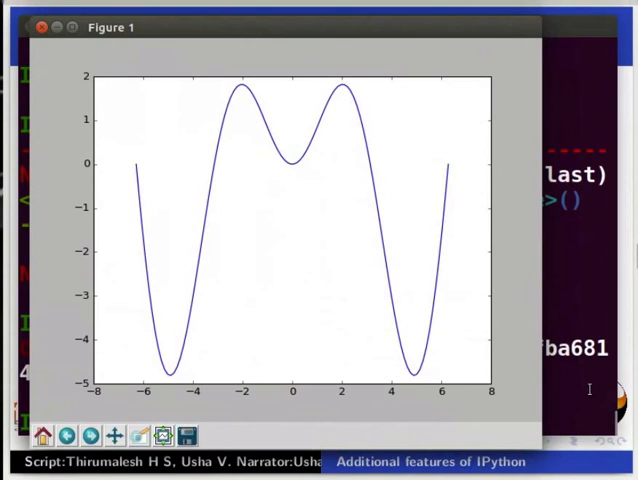
left_click(40, 28)
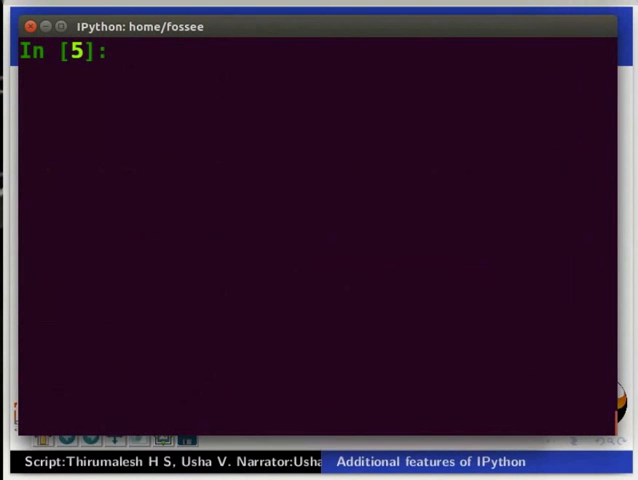
- Label the axes with LaTeX xlabel $x$ and ylabel $f(x)$
type("xlabel(\"")
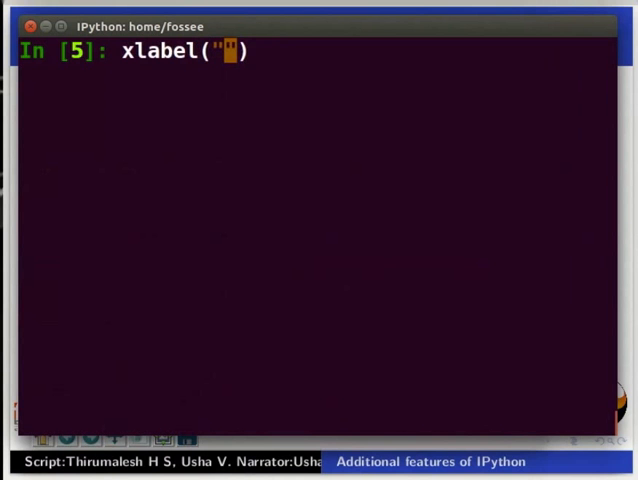
type("$x$")
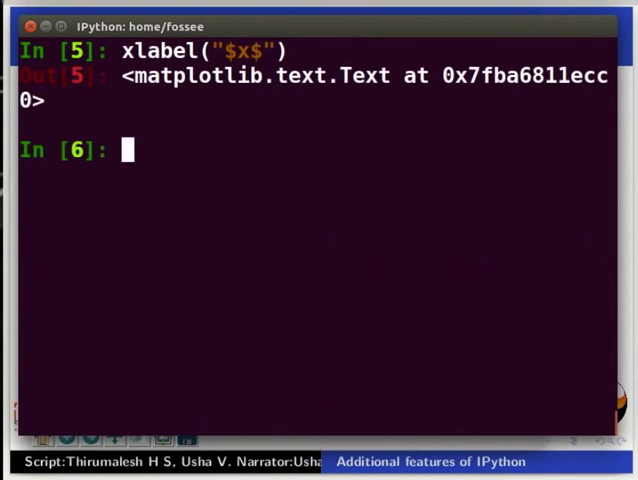
type("ylabel")
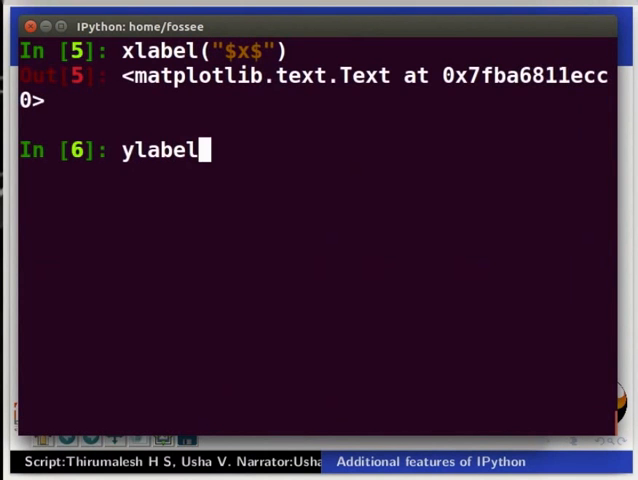
type("()")
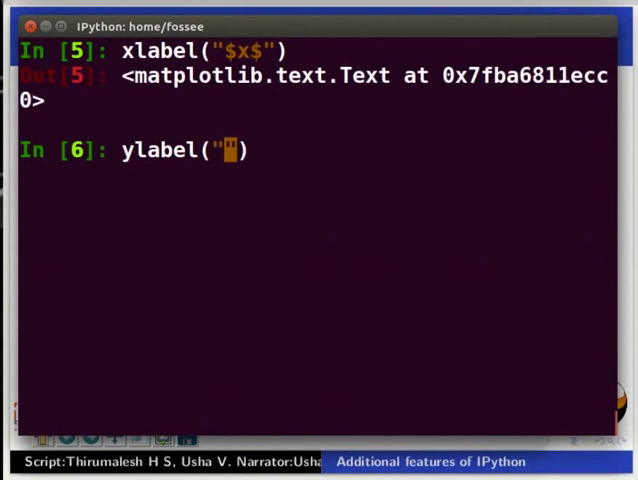
type("$$")
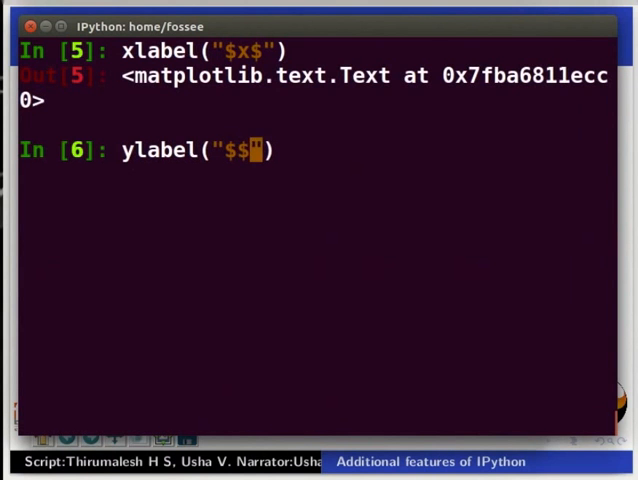
type("f()")
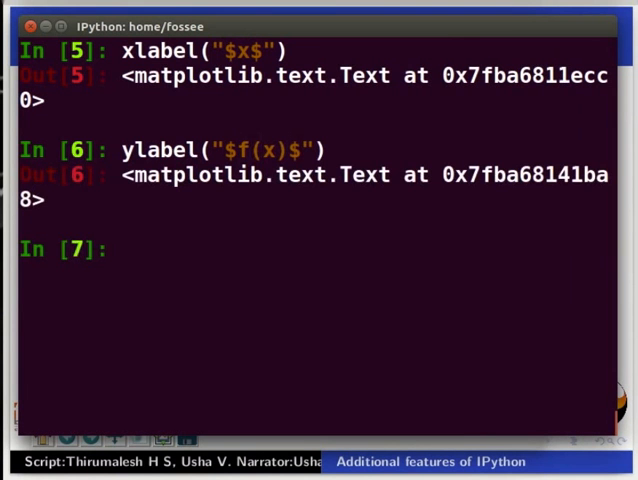
- Set the plot title mixing $x$ and sin(x), then clear the terminal
type("title(\"")
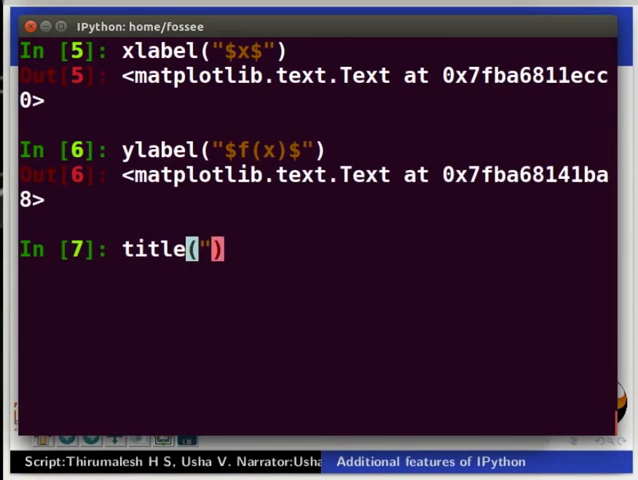
type("$\"")
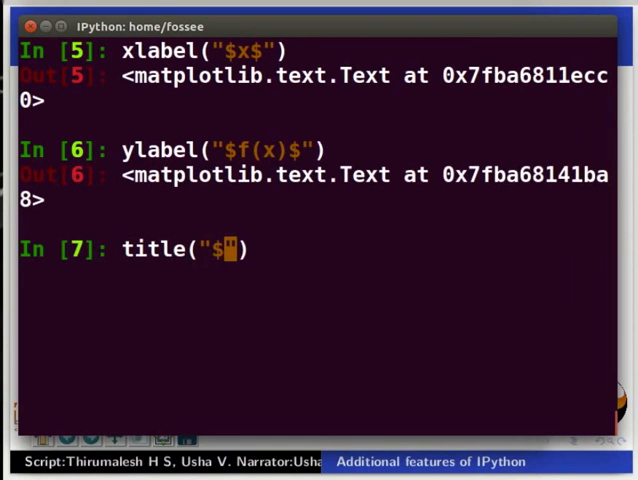
type("x$")
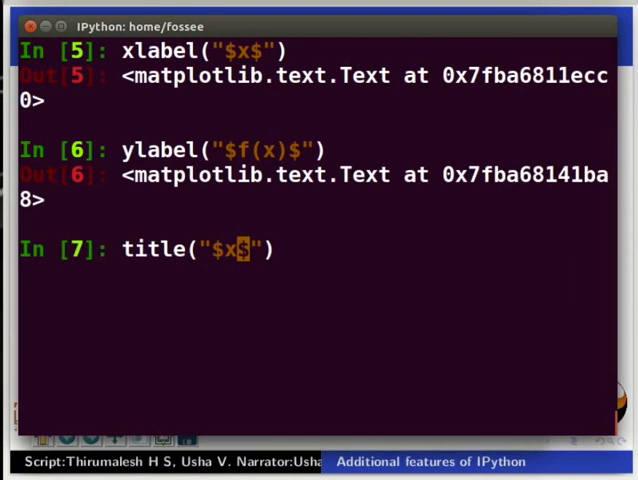
type("and")
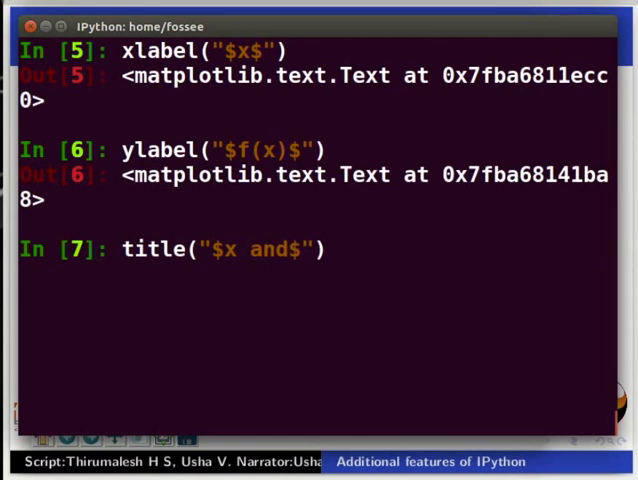
type("sin()")
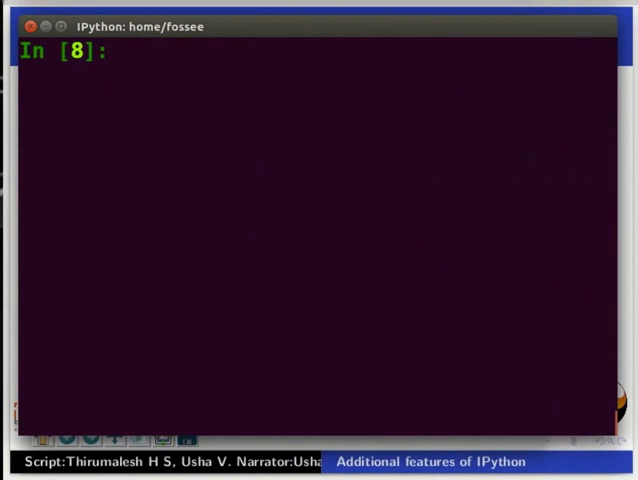
- List the full session with %history, then only line 5 with %history 5
type("%h")
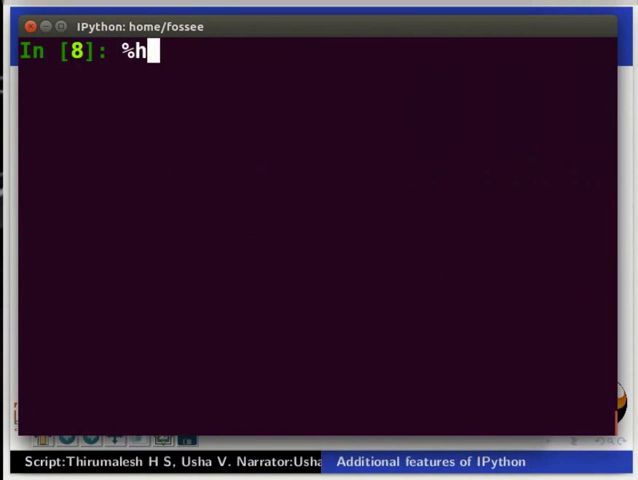
type("istory")
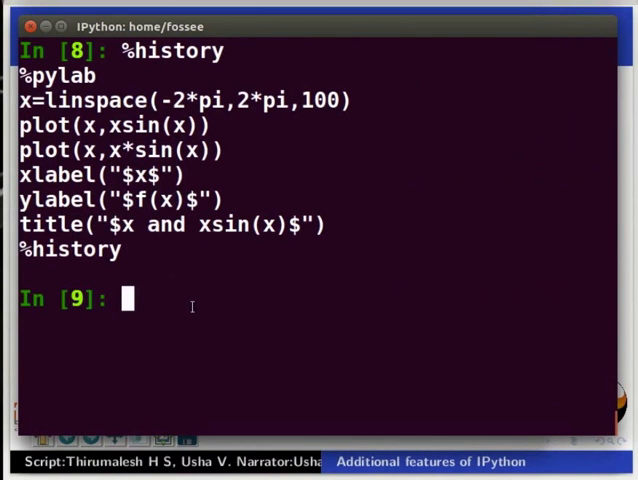
mouse_move(136, 256)
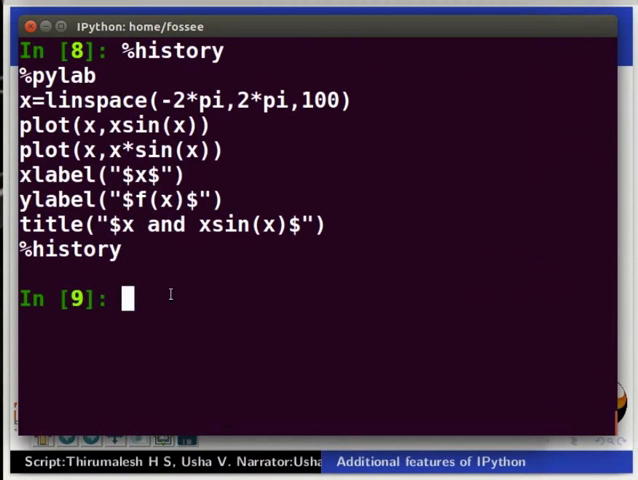
type("%")
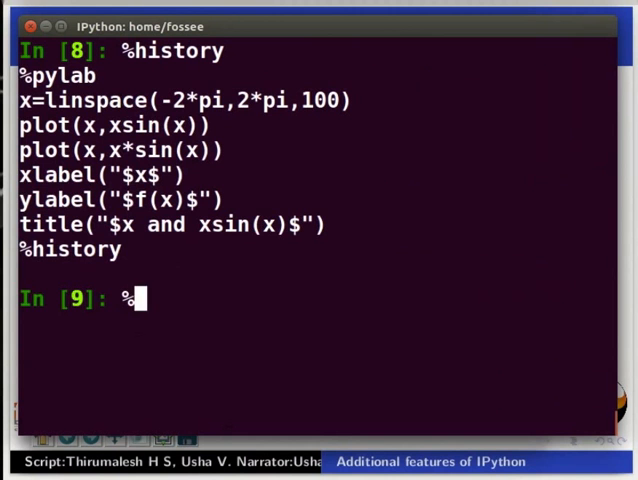
type("history 5")
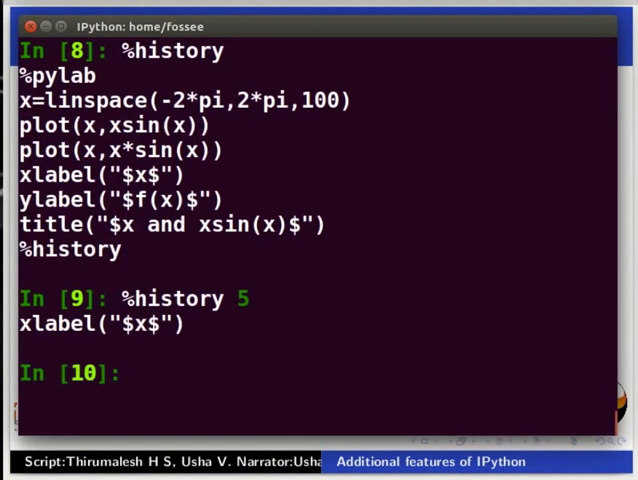
- Clear the figure with clf() and read through the %history? help text
type("cl")
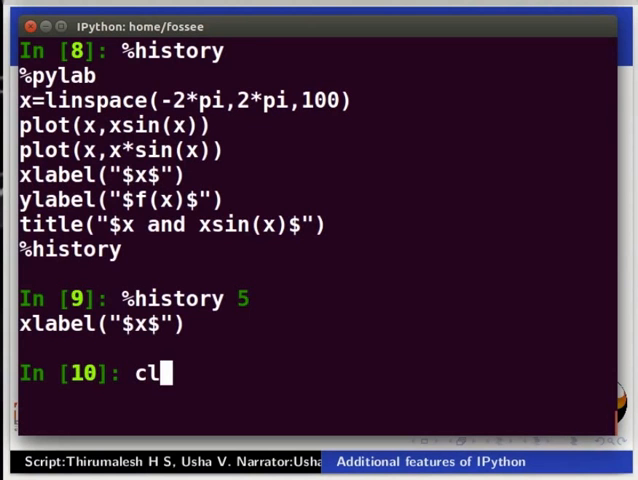
key("Return")
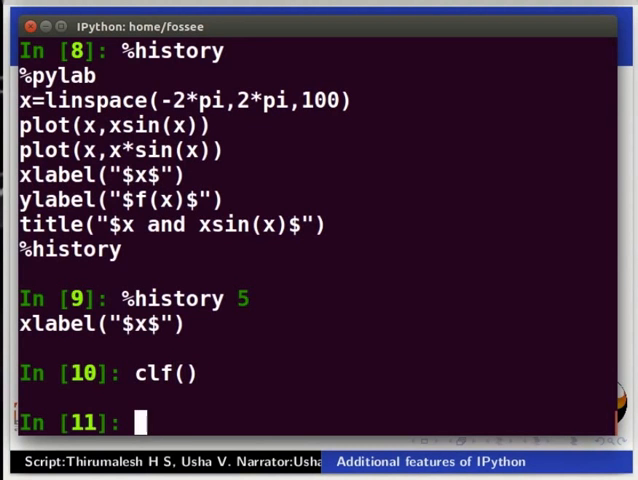
type("%history?")
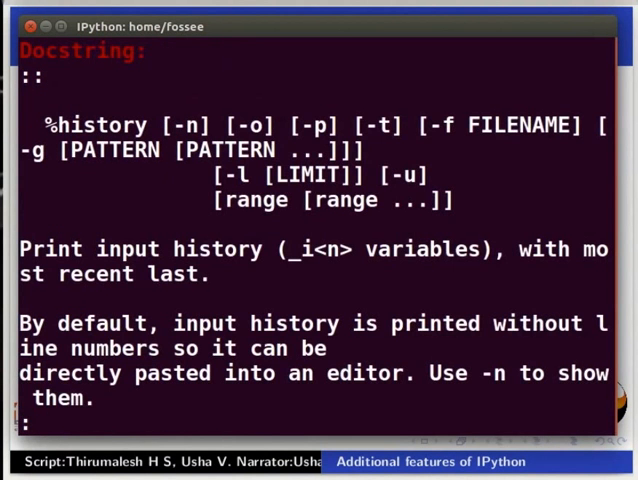
scroll("down", 3)
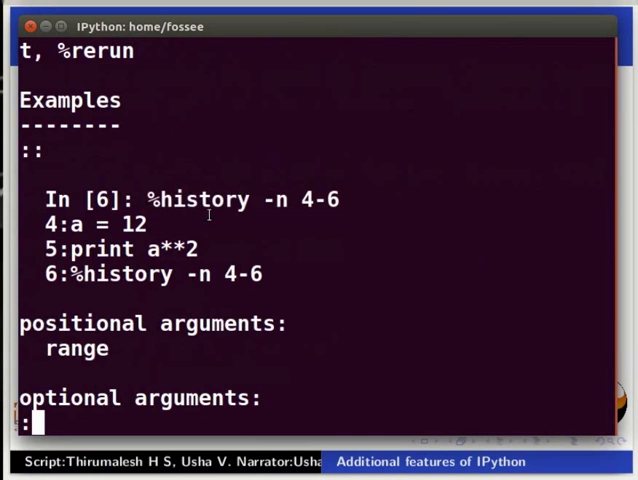
scroll("down", 3)
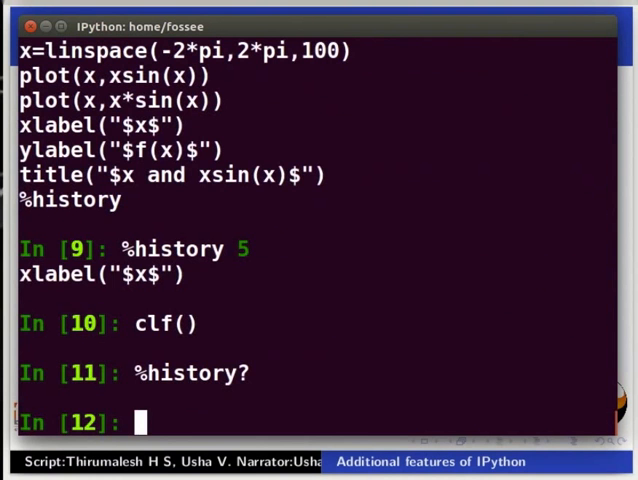
- List history lines 5-10 with %history 5-10 and clear the screen
type("%")
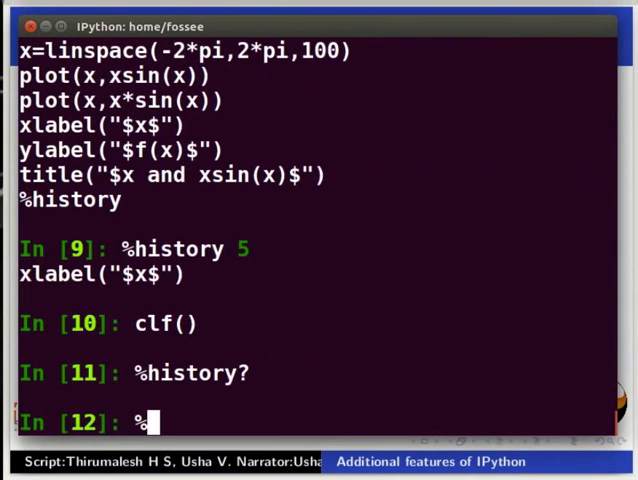
type("history")
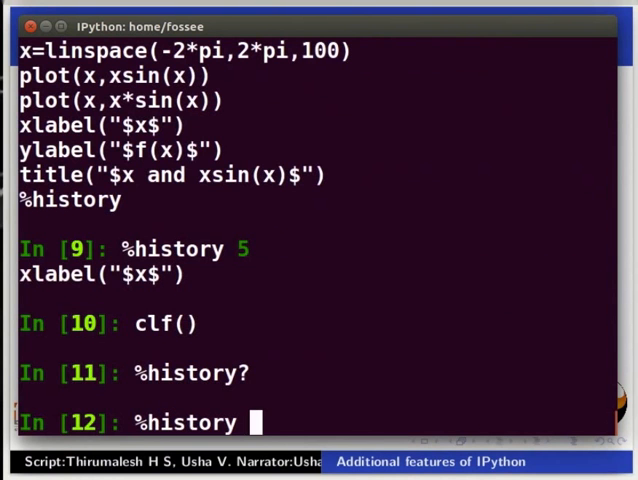
type("5-1")
type("%")
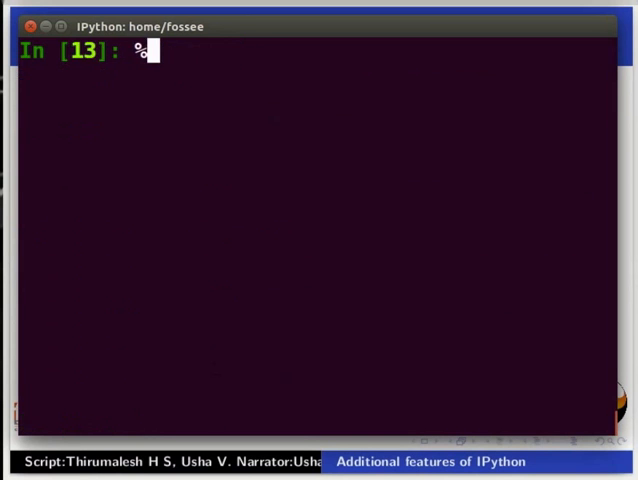
- List the whole session again with %history and clear the terminal
type("history")
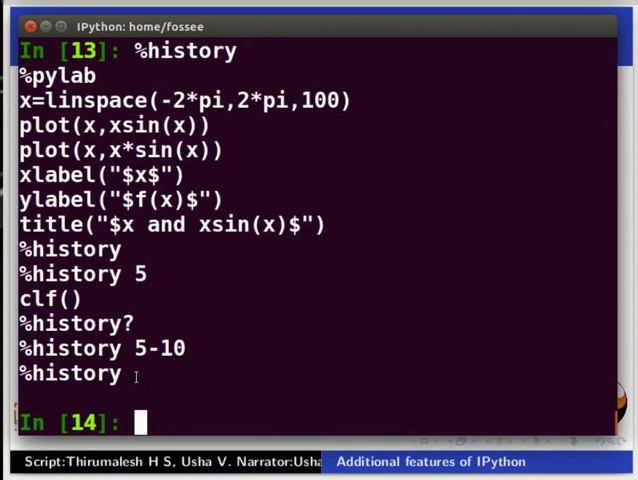
left_click_drag(20, 150, 326, 224)
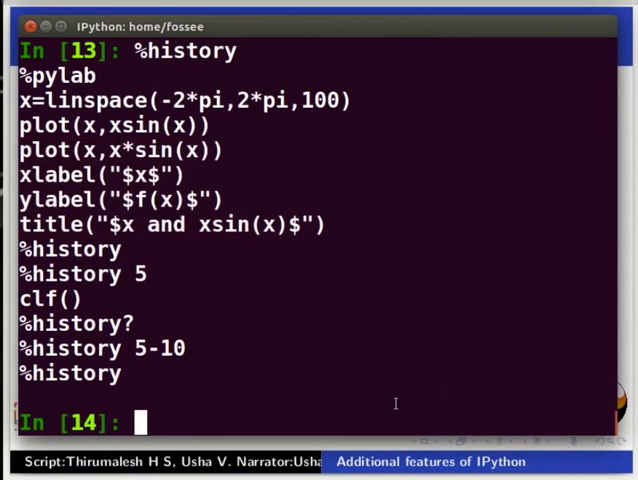
left_click_drag(20, 150, 326, 224)
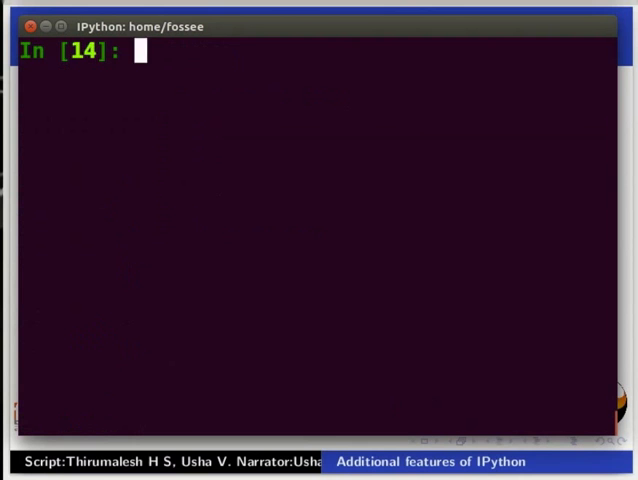
- Save history lines 2 and 4-7 to plot_script.py with %save
type("%sa")
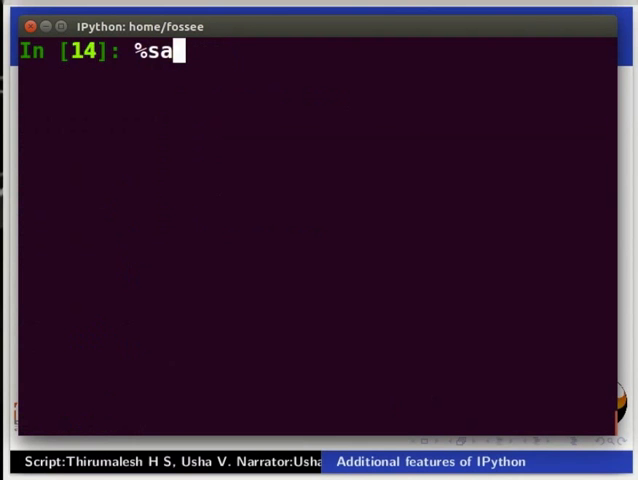
type("ve")
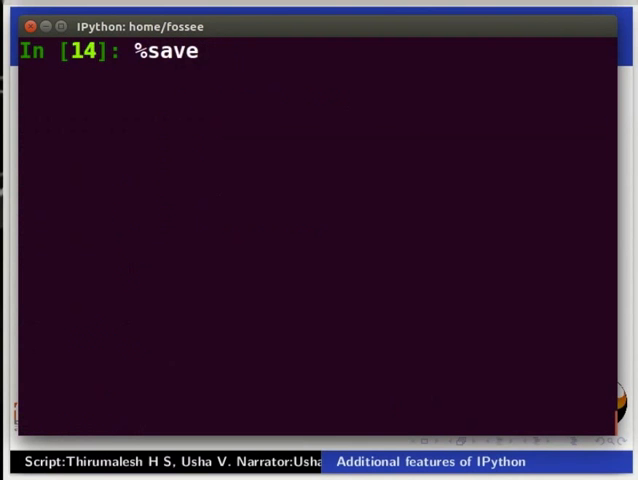
type("plot")
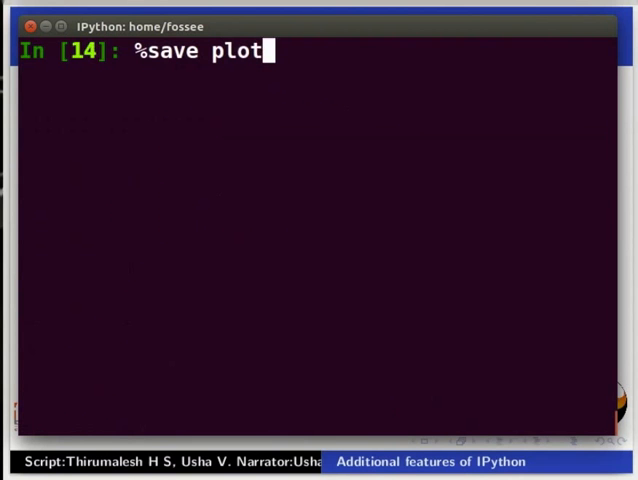
type("_s")
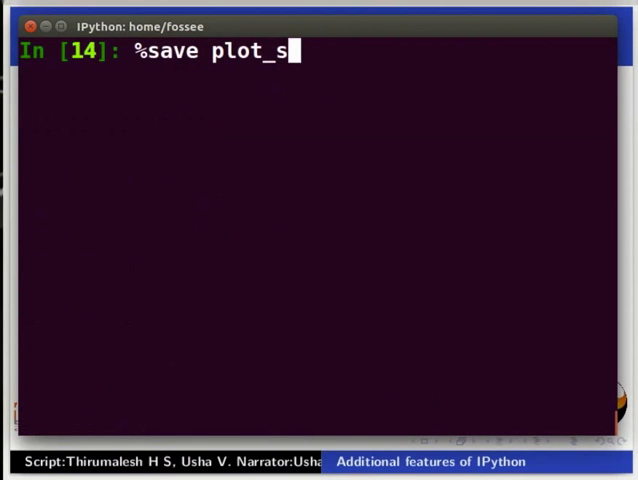
type("cript.p")
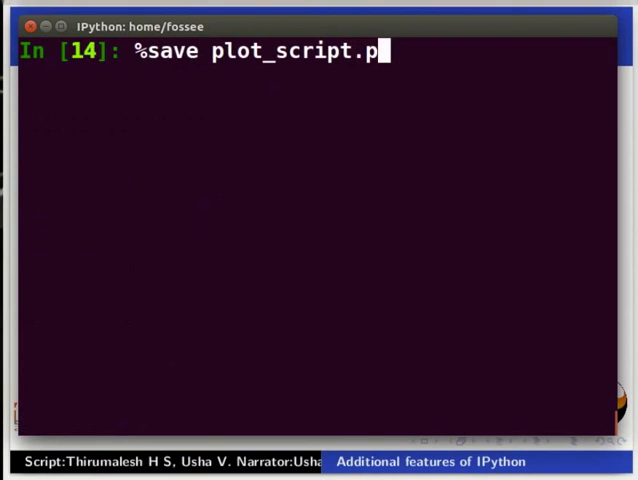
type("y")
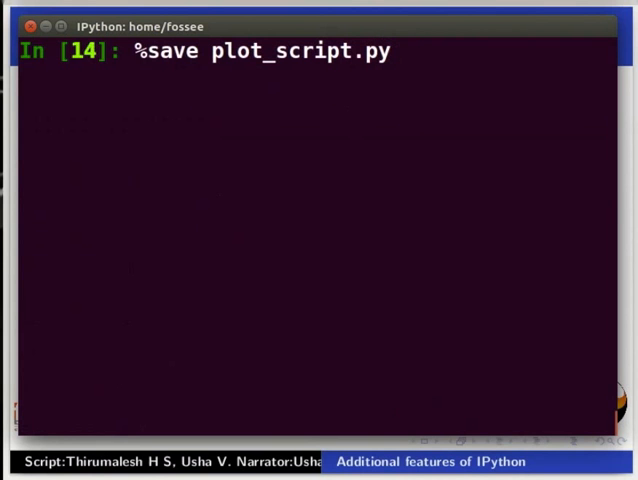
type("2")
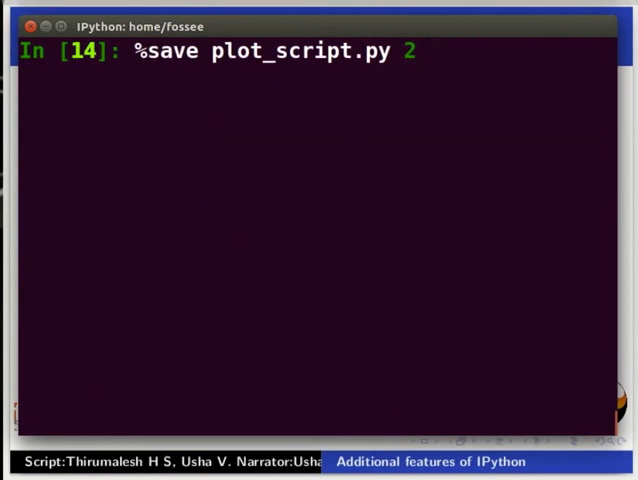
type("4-7")
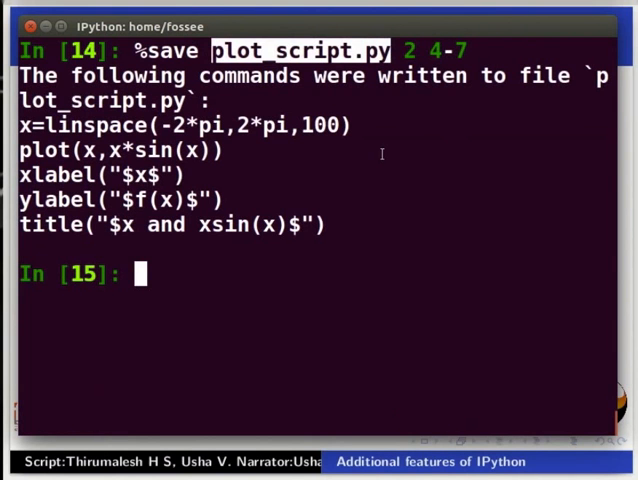
mouse_move(398, 62)
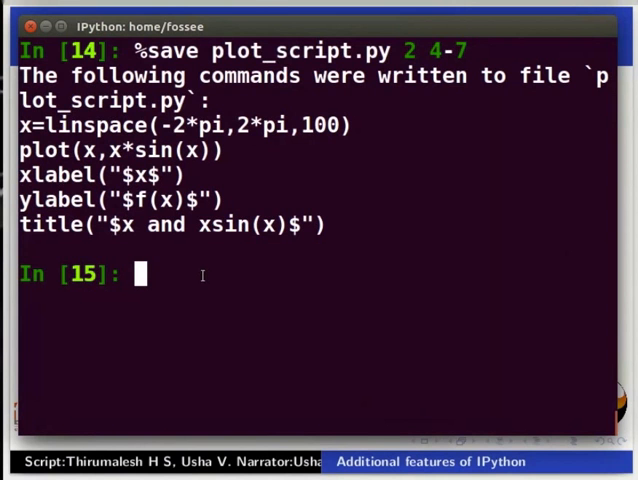
- Run plot_script.py in the current namespace with %run -i, then call show()
type("%")
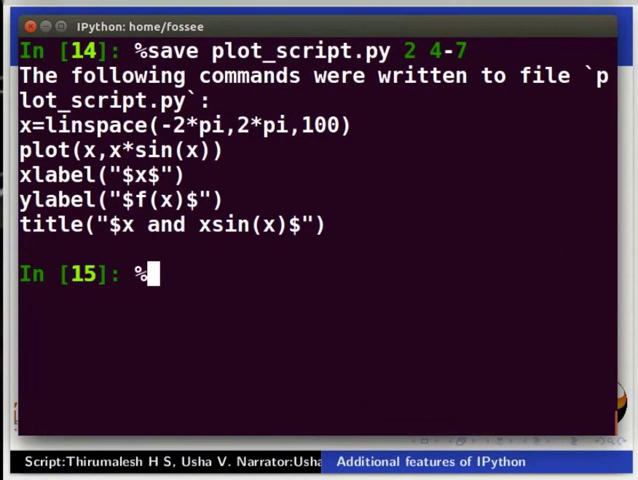
type("run")
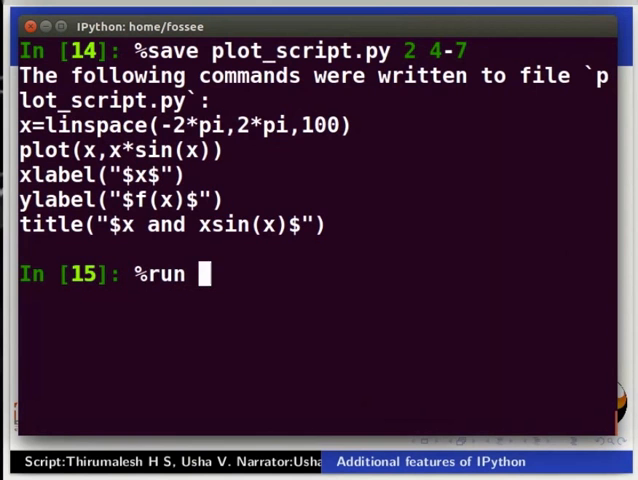
type("-")
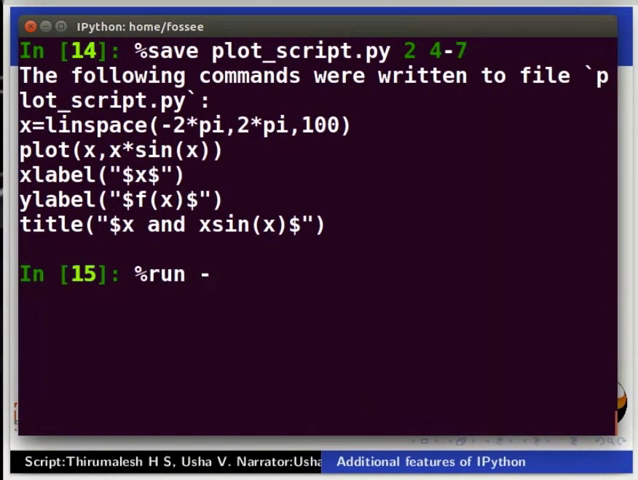
type("i")
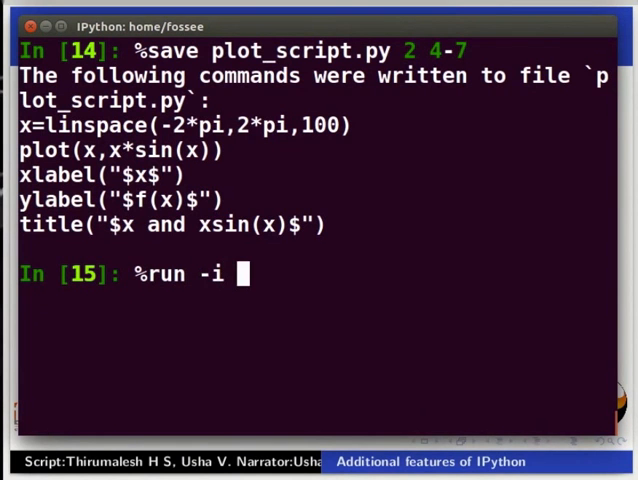
type("plot")
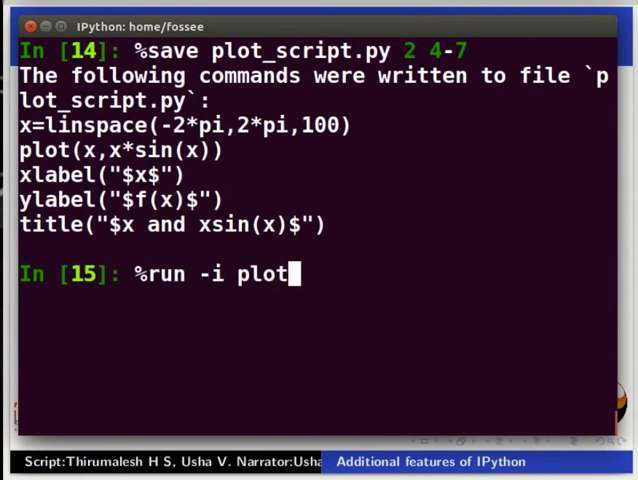
type("_script")
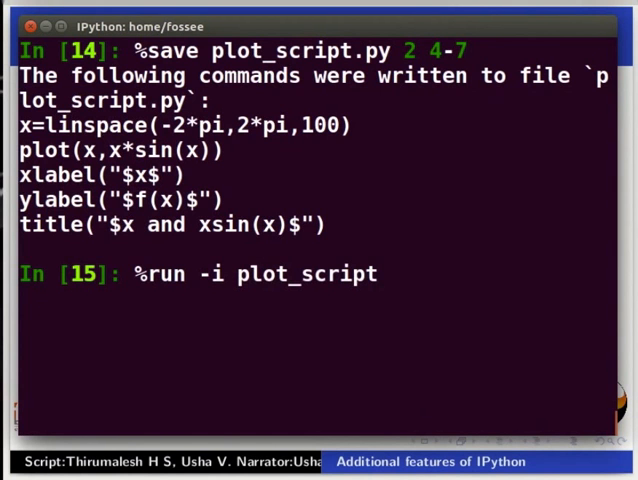
type(".py")
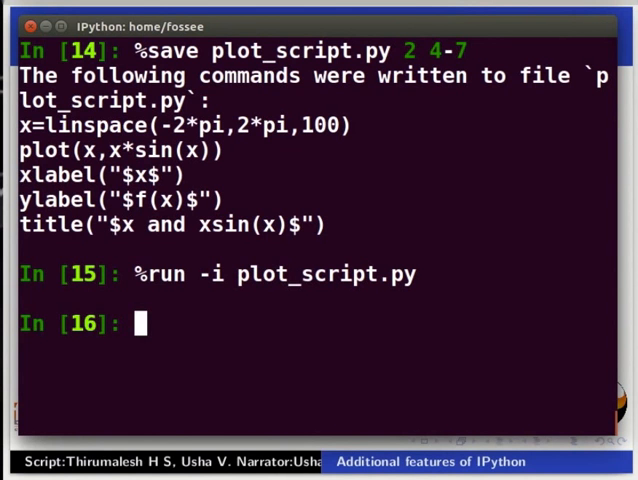
mouse_move(216, 318)
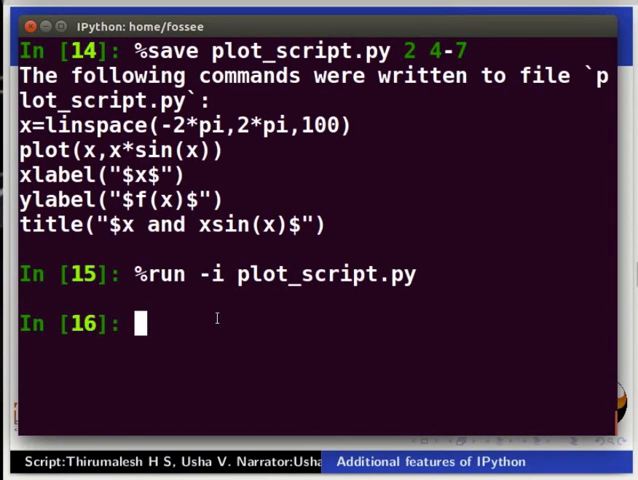
type("show(")
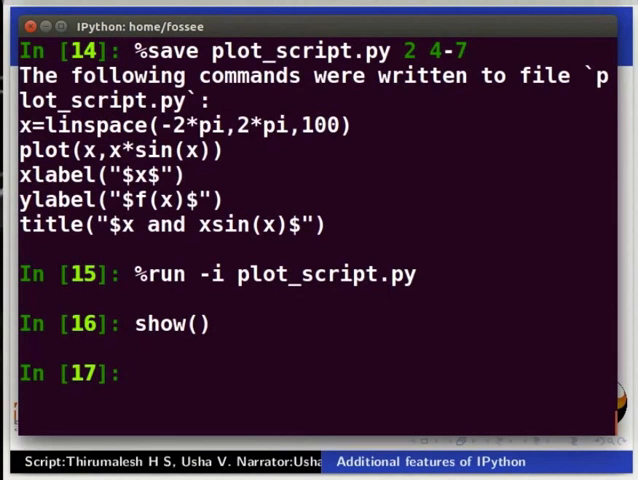
- List numbered history with %history -n and clear the figure with clf()
type("%history")
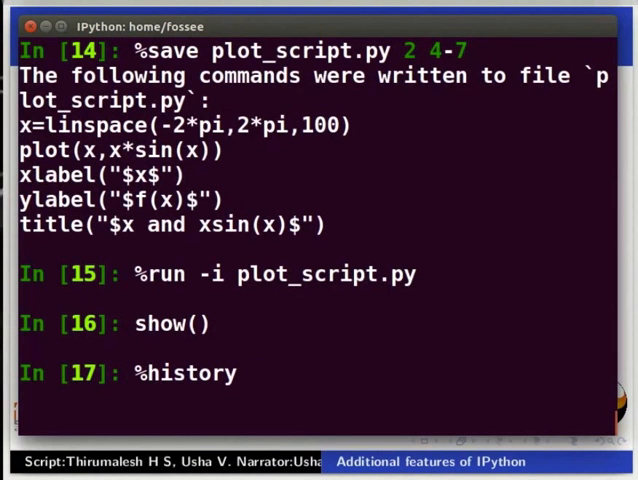
type("-n")
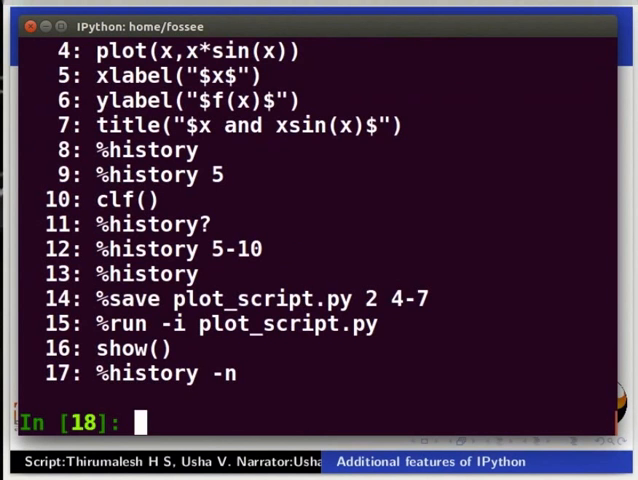
type("clf()")
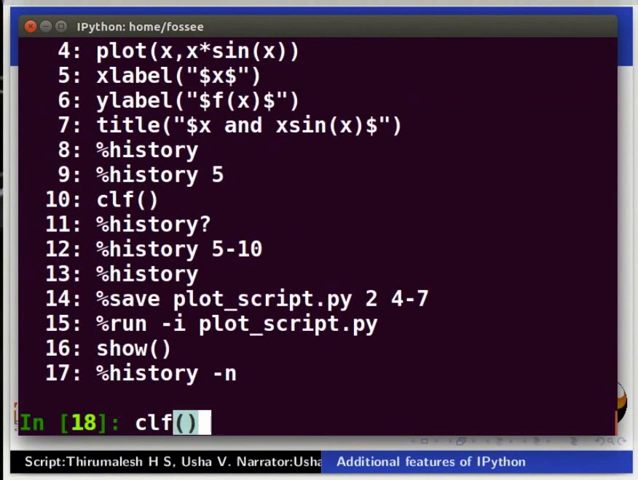
key("enter")
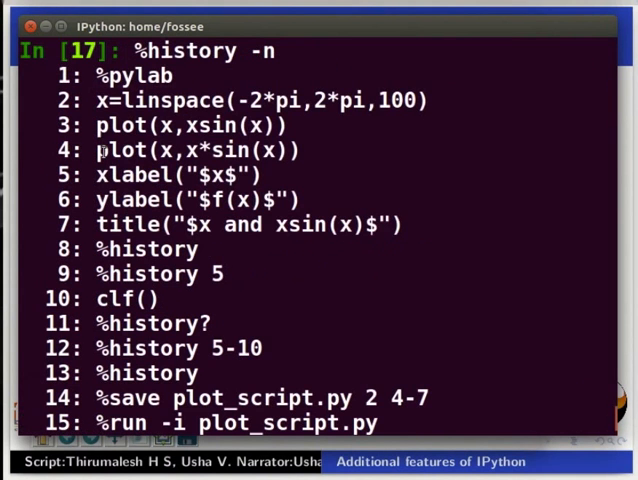
left_click_drag(100, 150, 400, 224)
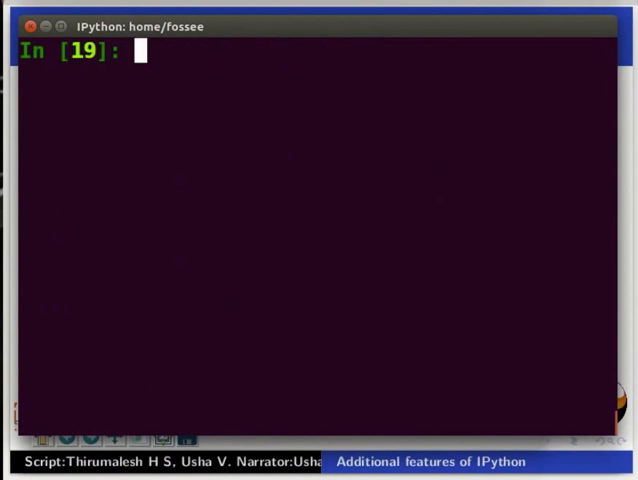
- Save history lines 2, 4-7 and 16 to show_included.py with %save
type("%save")
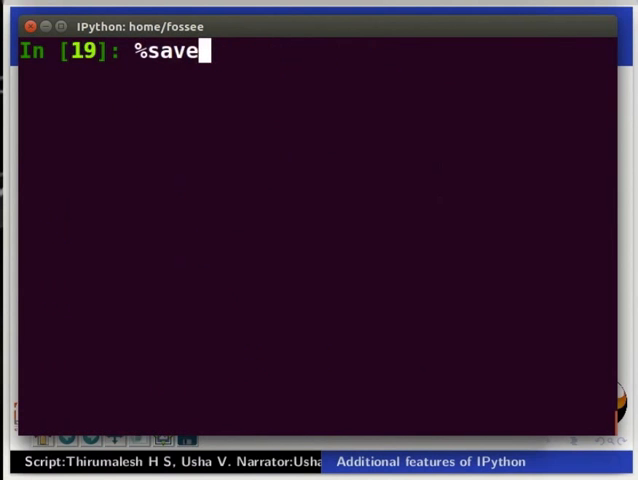
type("show")
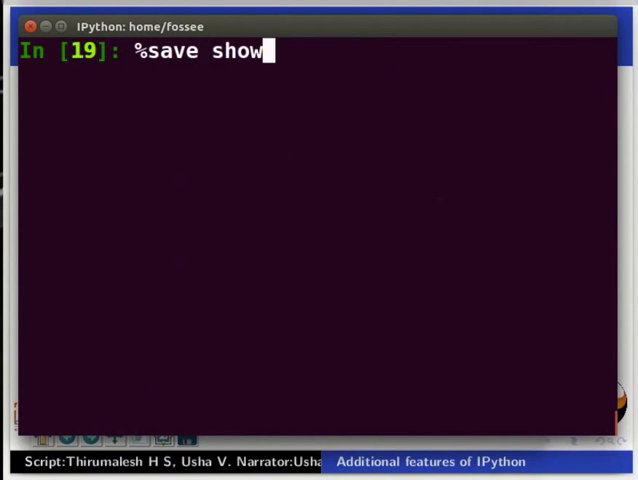
type("_in")
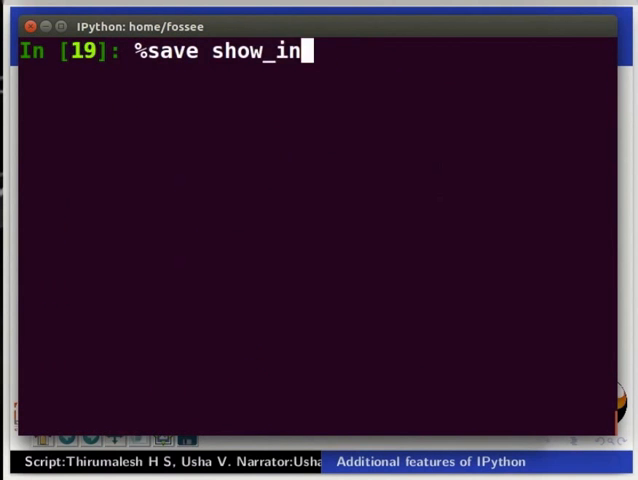
type("cluded.p")
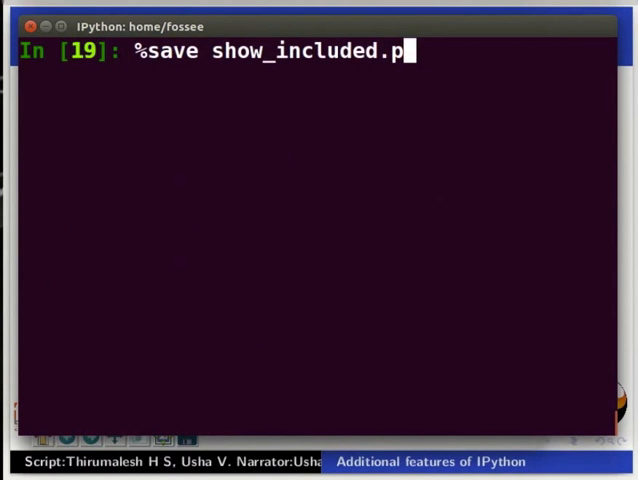
type("y")
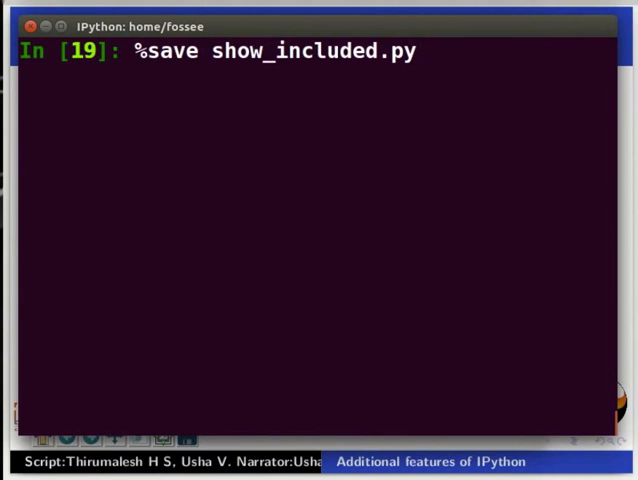
type("2 4")
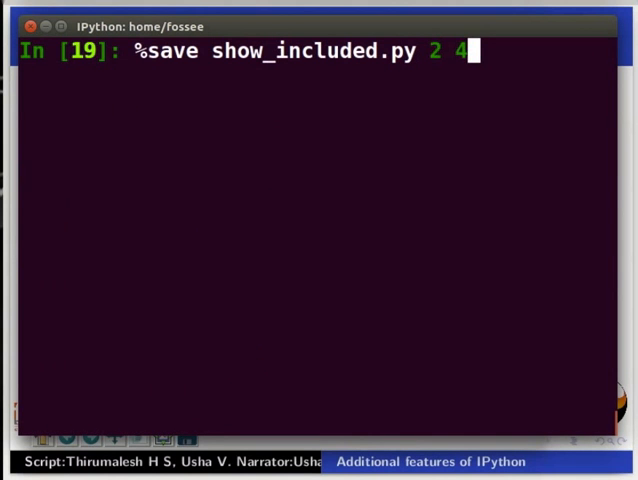
type("-7 16")
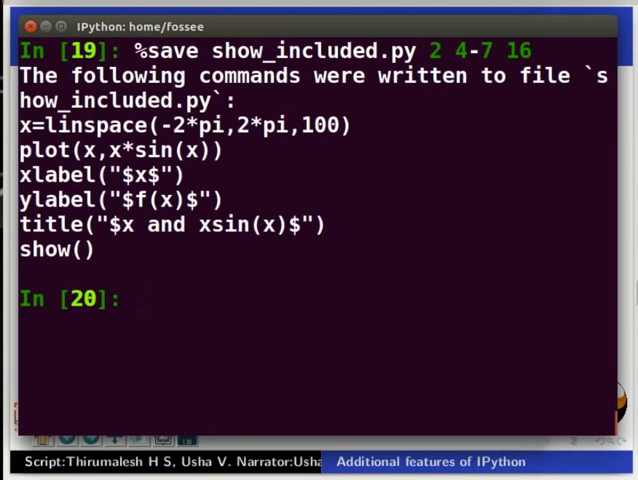
- Run show_included.py with %run -i so it executes in the session namespace
type("%r")
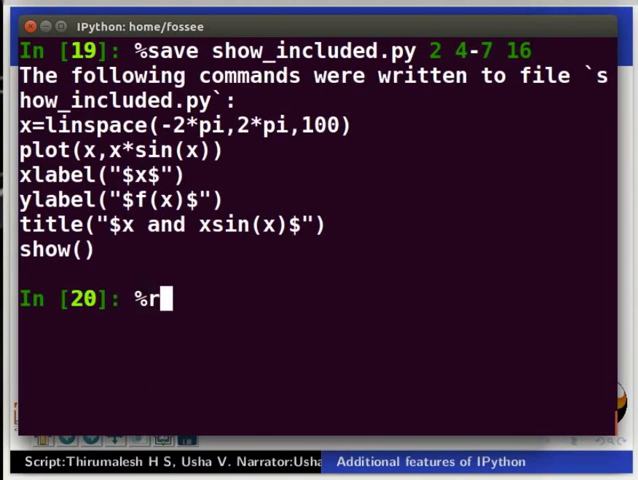
type("un -i")
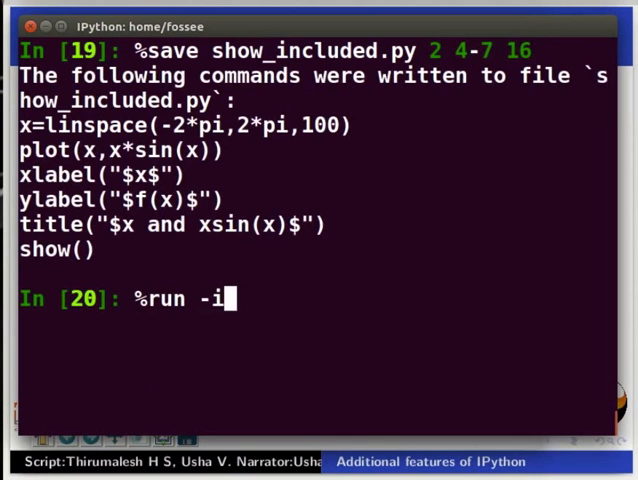
type("s")
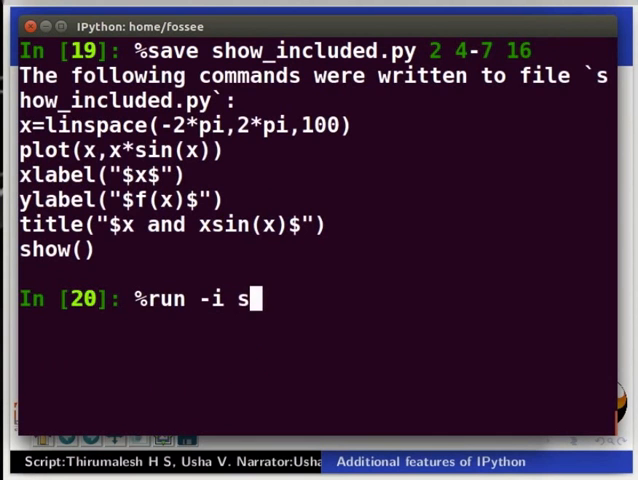
type("how_included")
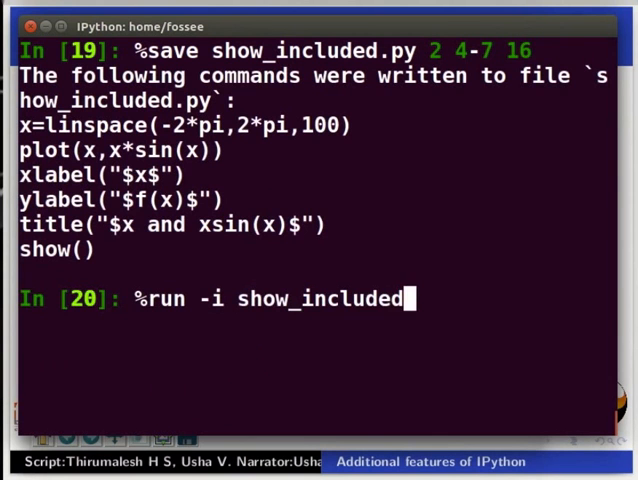
type(".p")
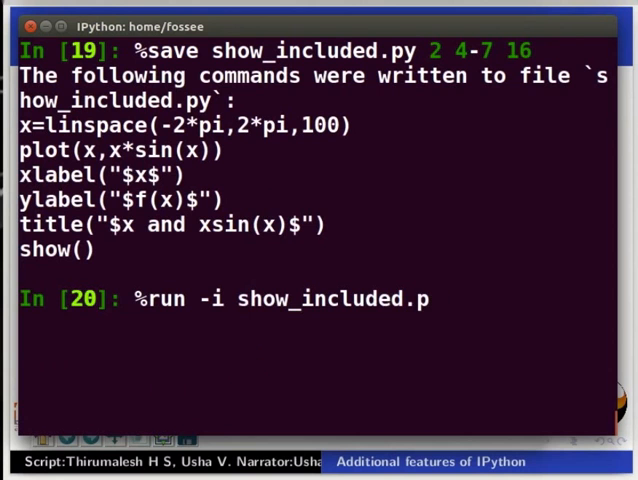
key("Return")
type("%run show_included.py")
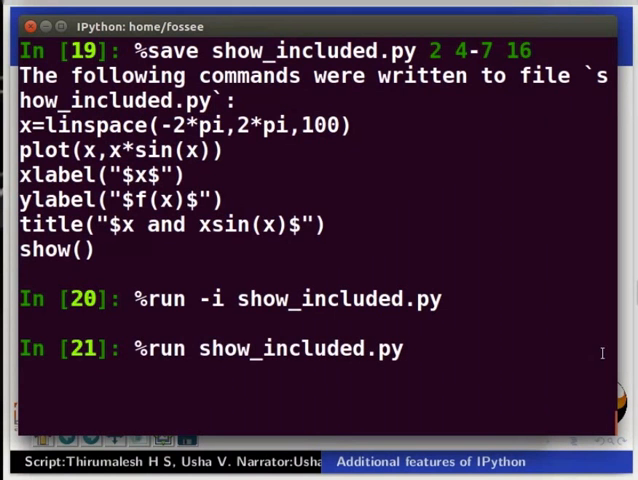
- Run show_included.py with plain %run, which fails with NameError: name 'linspace' is not defined
key("Return")
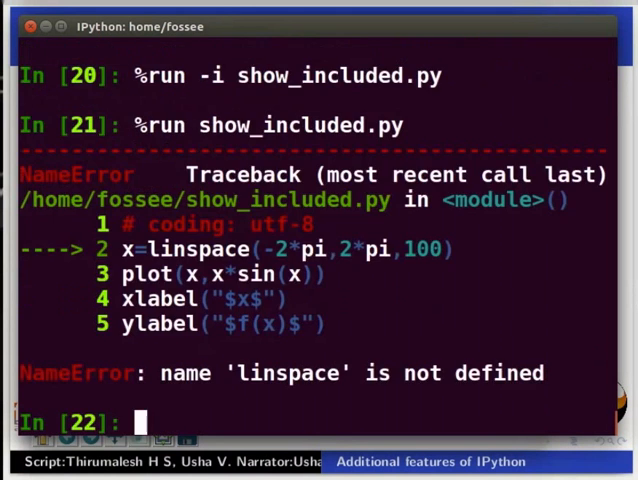